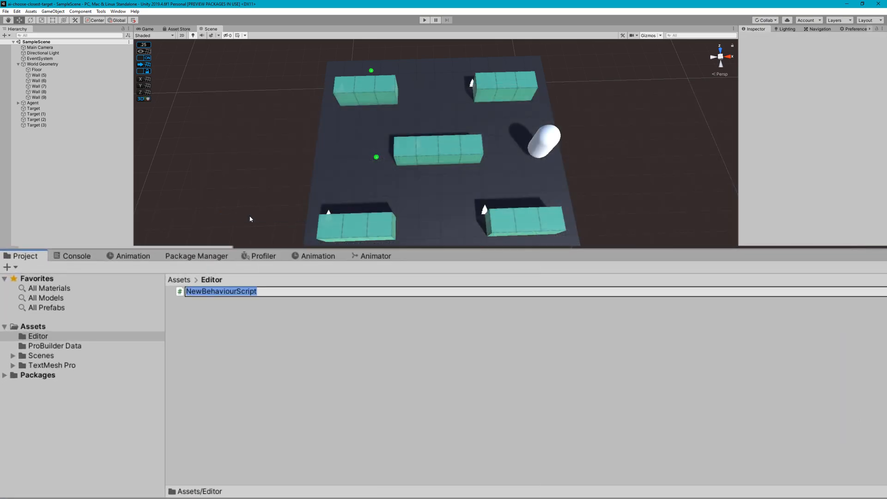
Name the new C# script MoveToClosestTargetEditor in the Assets/Editor folder
type("MoveToClosetTargetEditor : Editor")
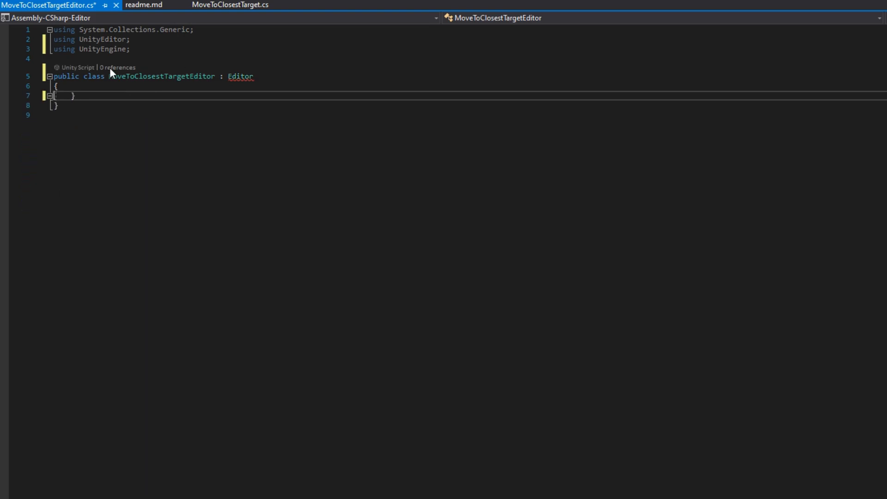
Add [CustomEditor(typeof(MoveToClosestTarget))] and an OnSceneGUI method casting target to MoveToClosestTarget
type("[CustomEditor()]")
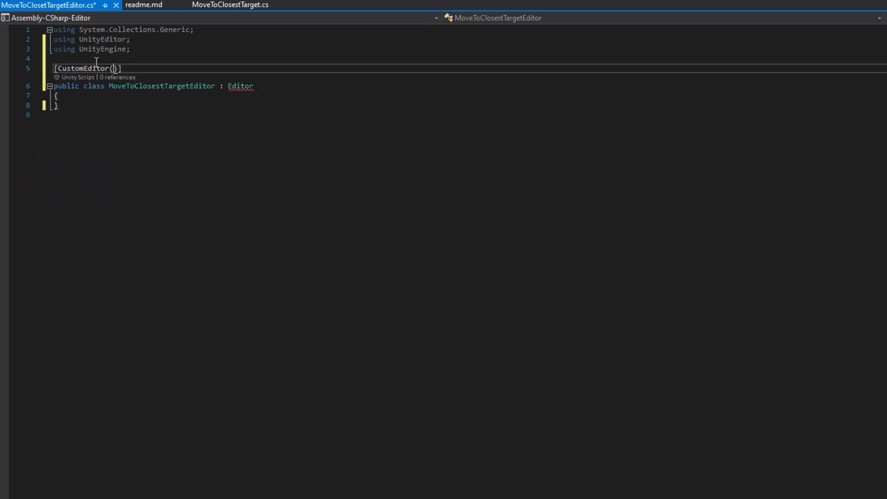
type("typeof(MoveToClosestTarget")
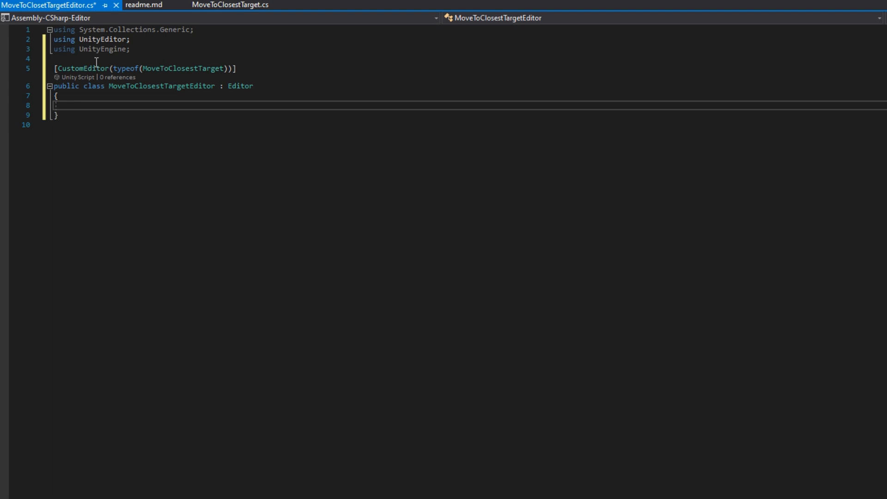
type("public void OnSceneGUI(")
type("MoveToClosestTarget moveToClosestTarget = (MoveToClosestTarget")
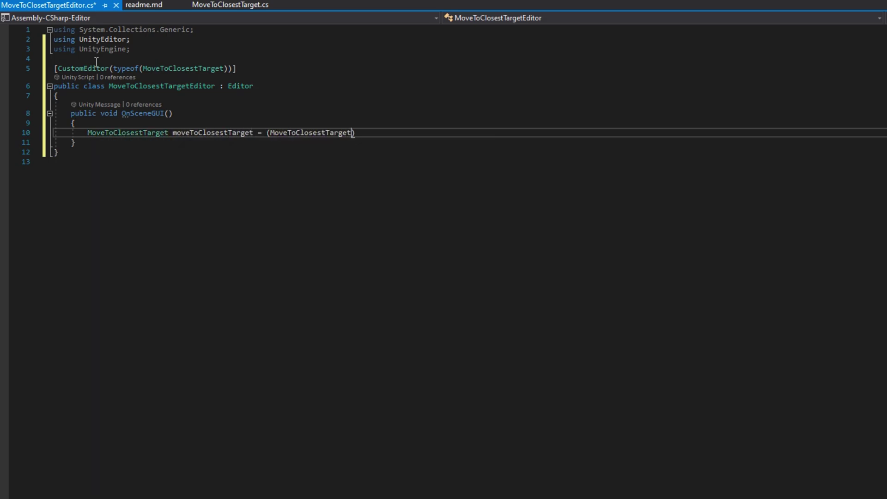
type("target;")
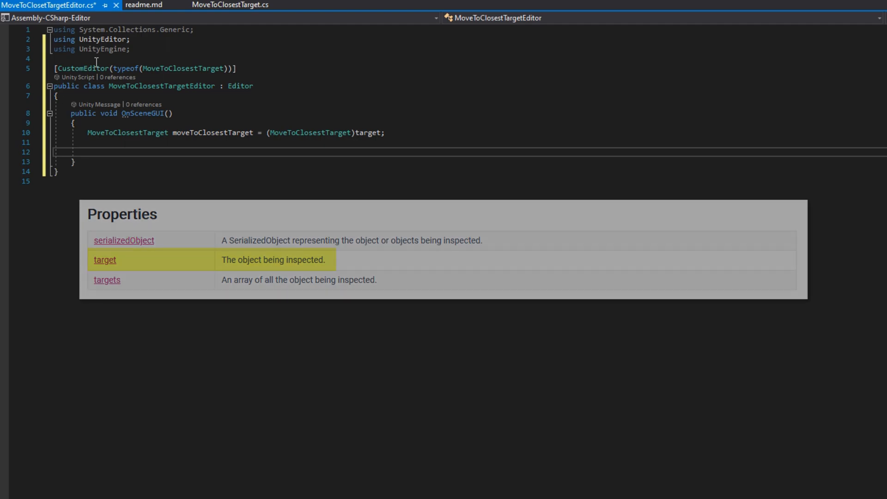
Return early on a null moveToClosestTarget, then declare closestIndex = 0 and closestTargetDistance = float.MaxValue
type("if (moveToClosestTarget == null)")
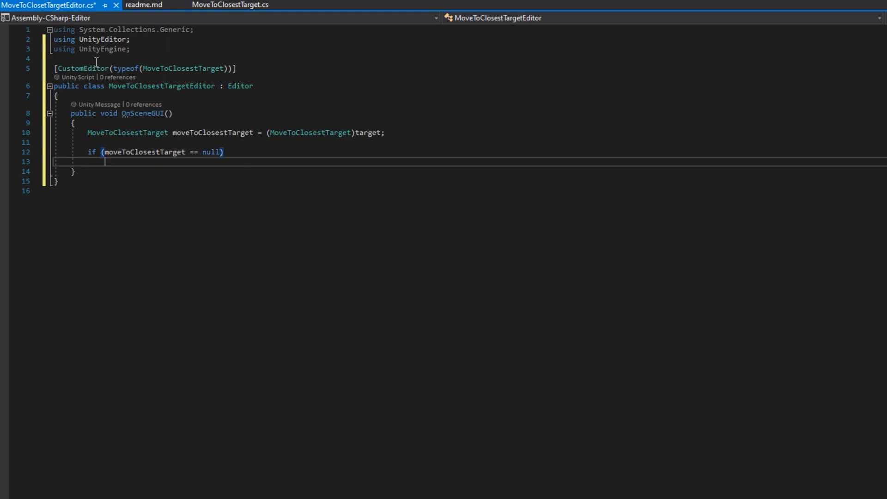
type("{")
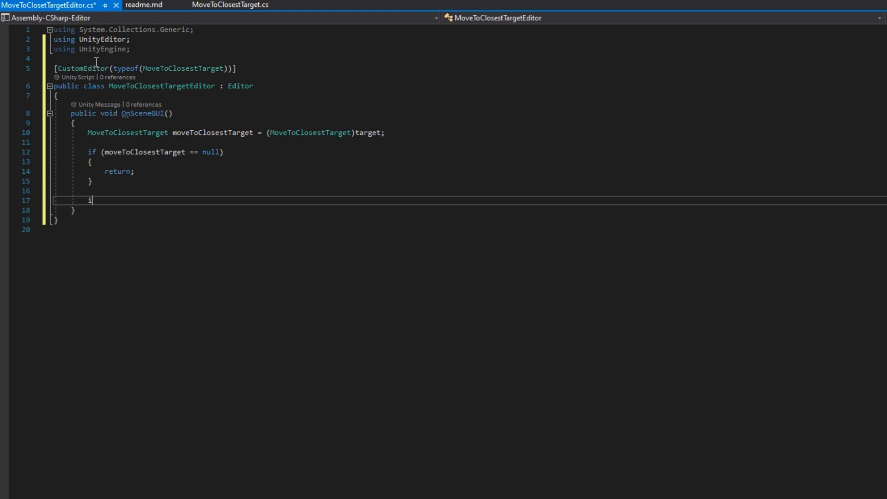
type("nt closestIndex = 0;")
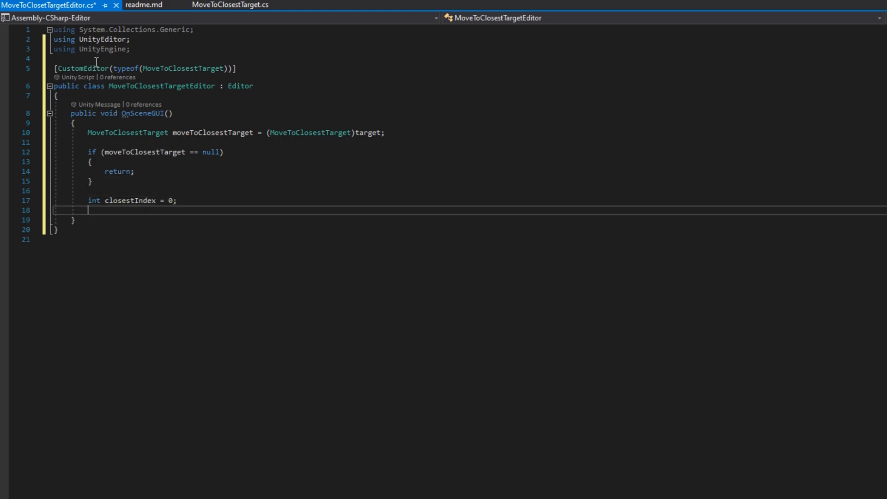
type("float closestTarget")
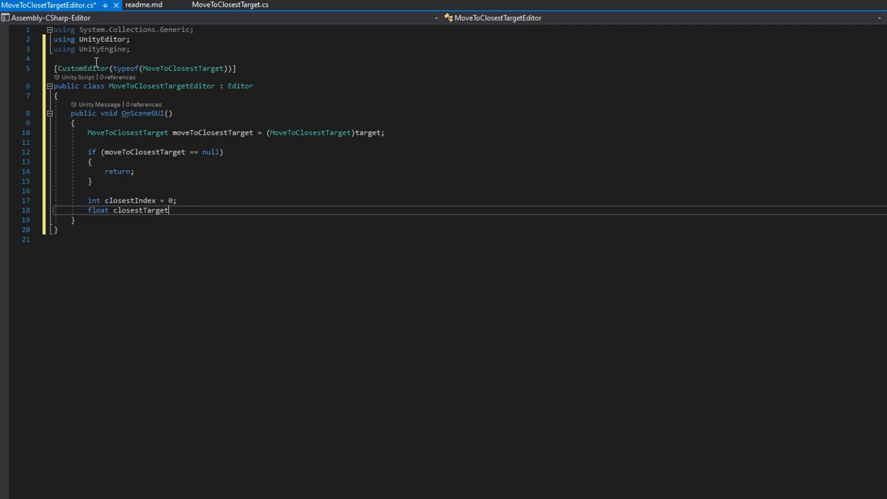
type("Distance = float.MaxValue;")
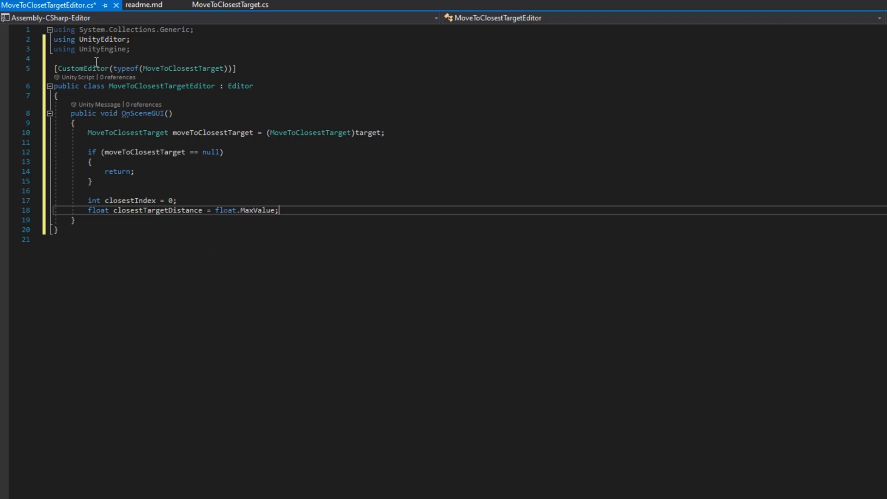
type("List<NavMeshPath> P")
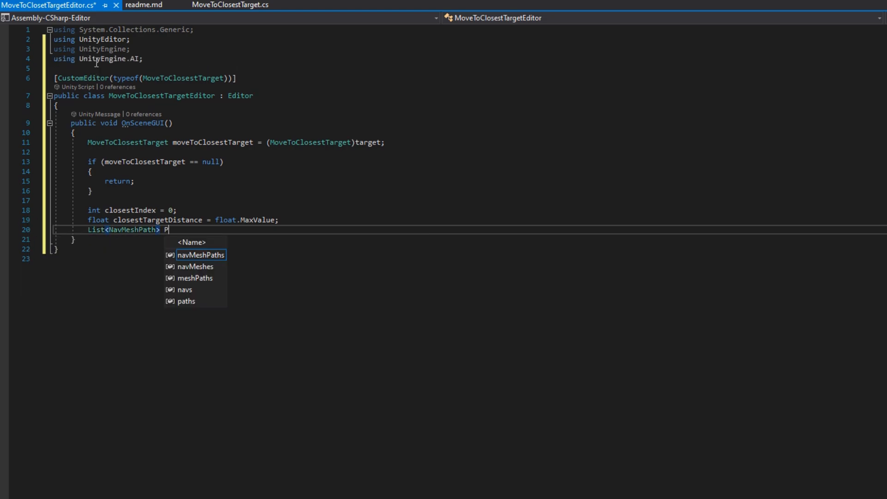
Create a List<NavMeshPath> Paths and a for loop over Targets adding a new NavMeshPath each
type("aths = new List<NavMeshPath>();")
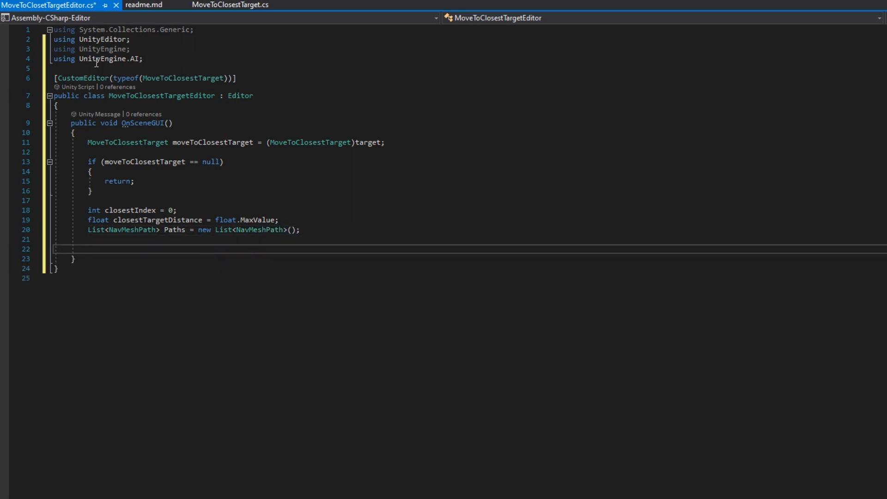
type("for(int i = 0; i<")
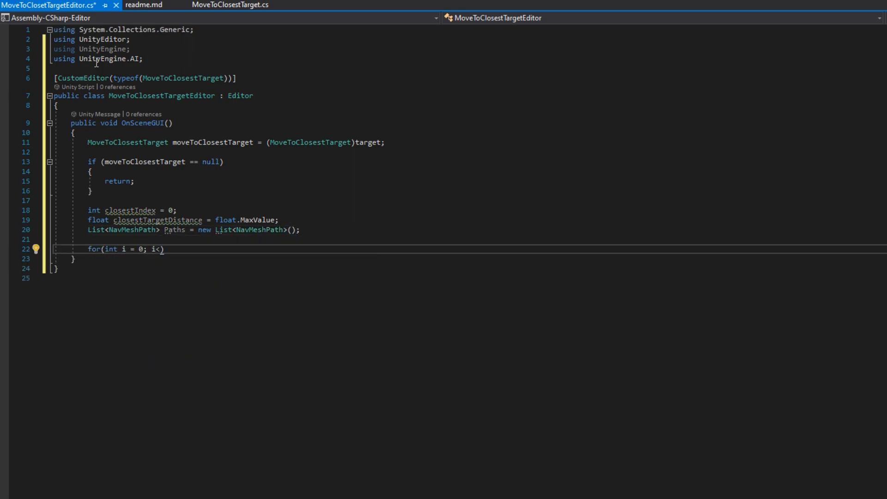
type("moveToClosestTarget.Targets.Length; i++")
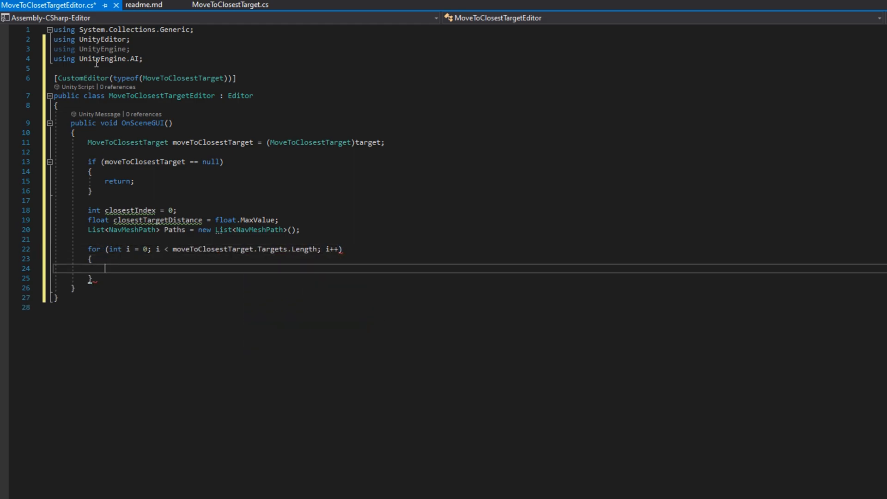
type("Paths.Add(new NavMeshPath());")
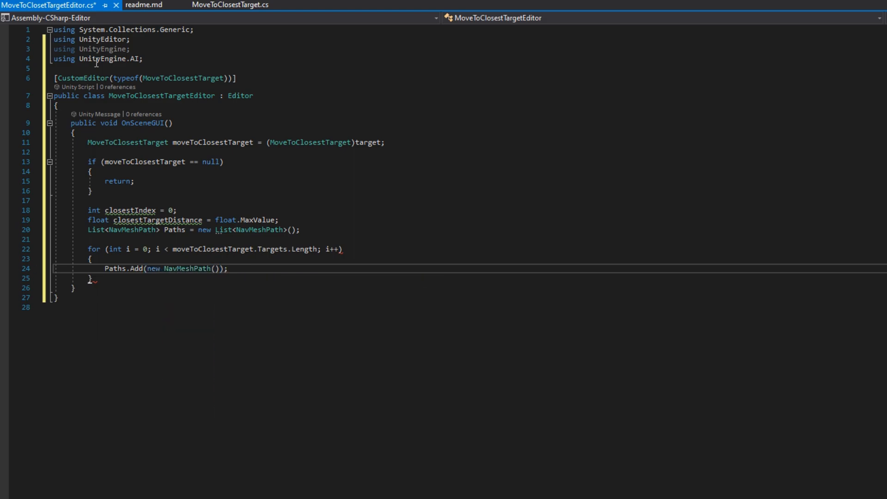
Skip null targets with continue and wrap NavMesh.CalculatePath to each target in an if block
type("if(moveto")
type("NavMeshPath Path = Paths[i];")
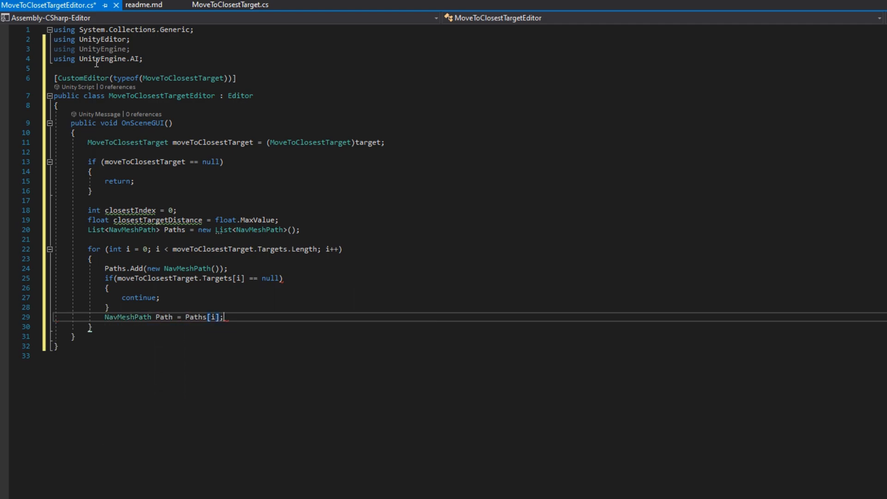
type("if(")
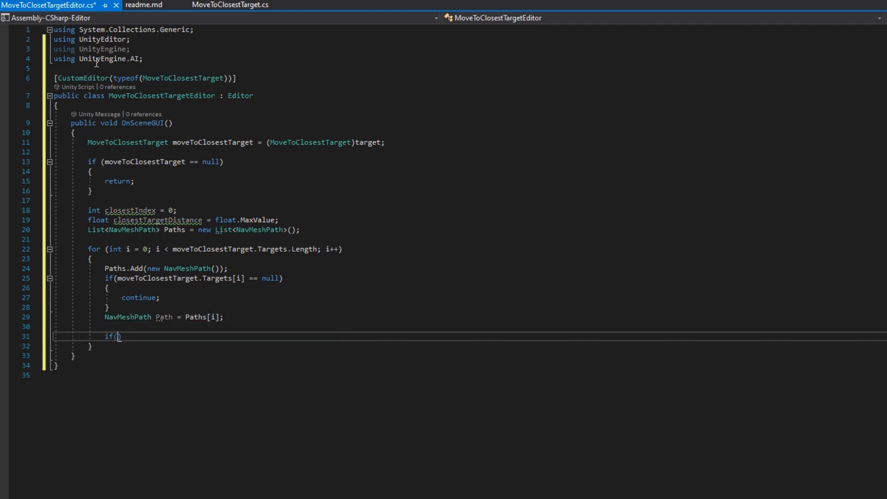
type("NavMesh.CalculatePath")
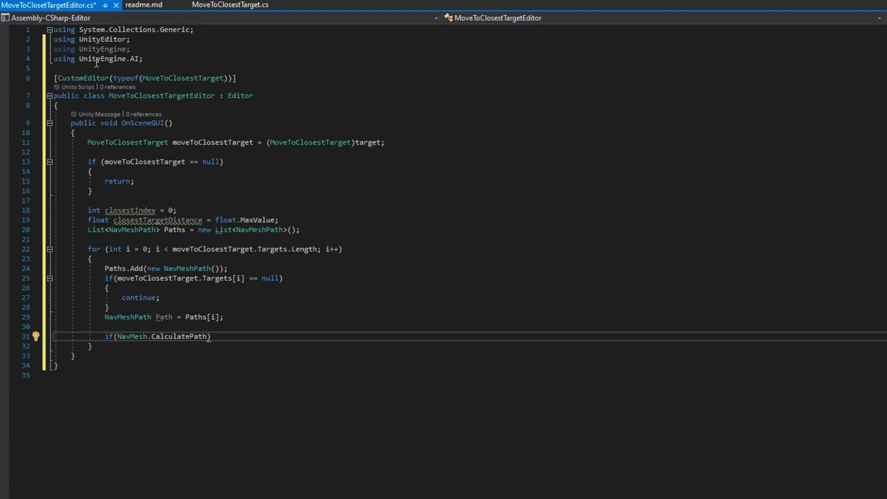
type("moveToClosestTarget.Targets[i].position, moveToClosestTarget.Agent.areaMask, Path")
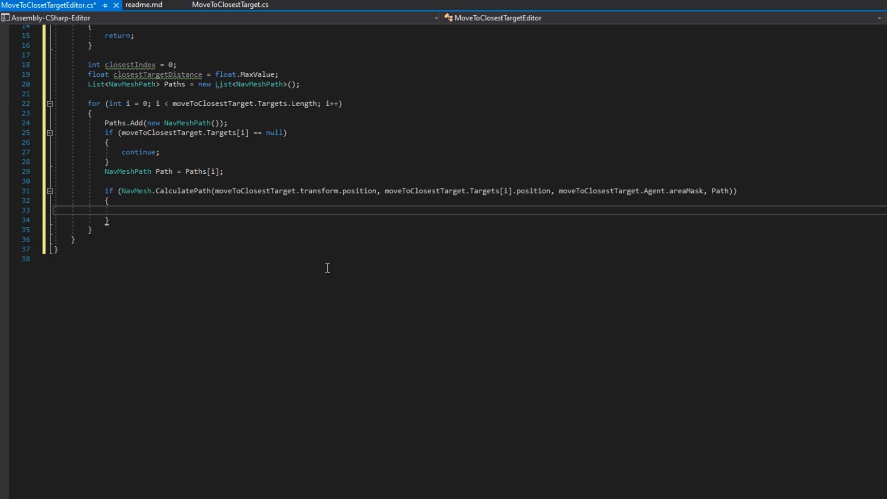
Declare distance from the agent to Path.corners[0] and accumulate Vector3.Distance between later corners
type("float distan")
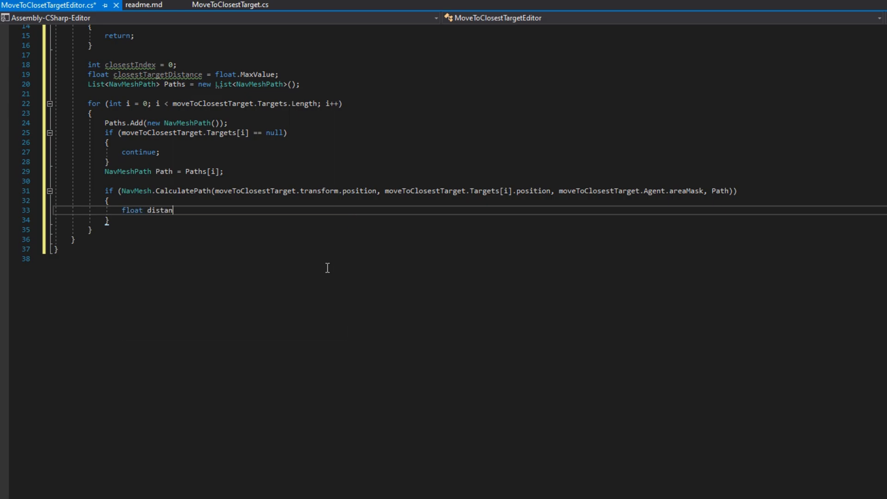
type("ce = Vector3.Distance(")
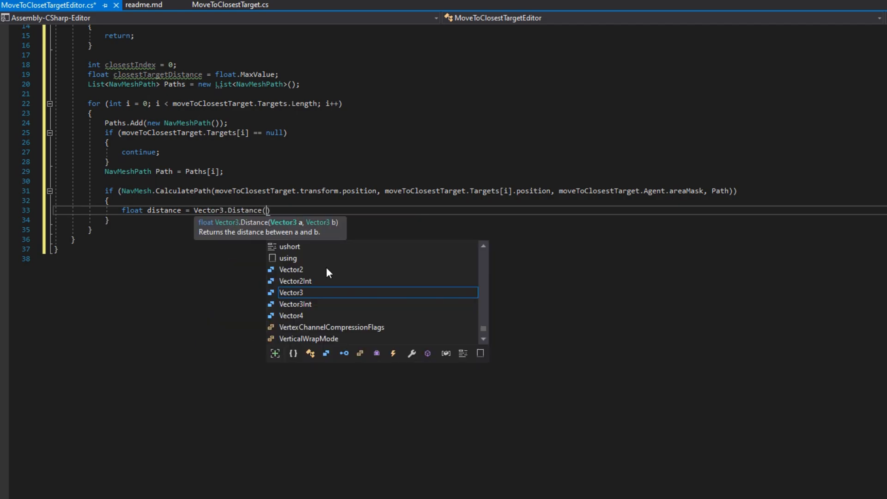
type("moveToClosestTarget.transform.position,")
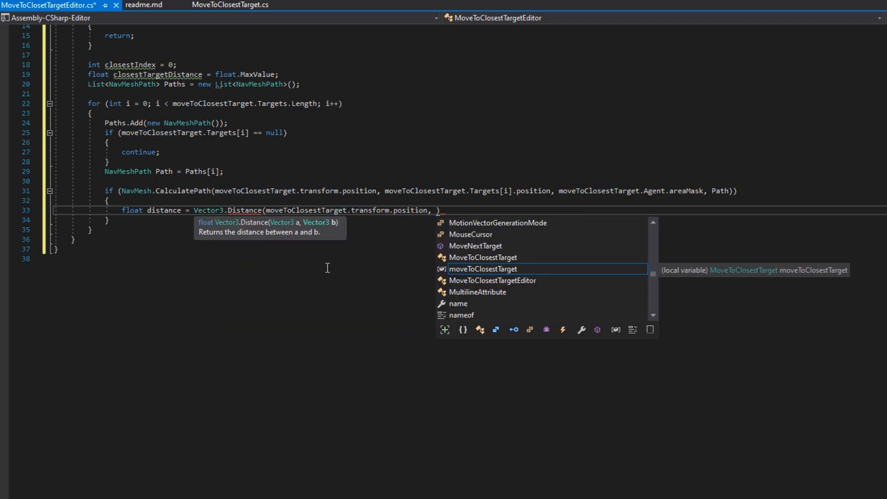
type("Path.corners[0]")
type("for (int j = 0; j < Path.corners.Length; j++")
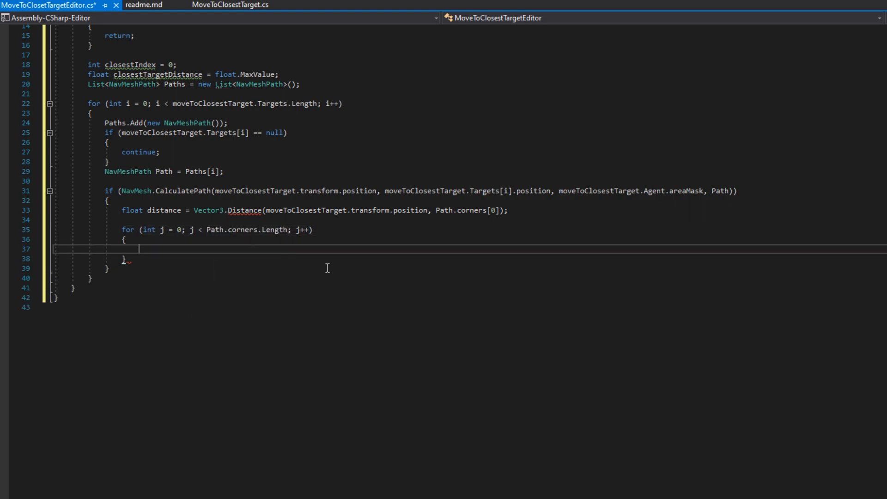
type("distance +")
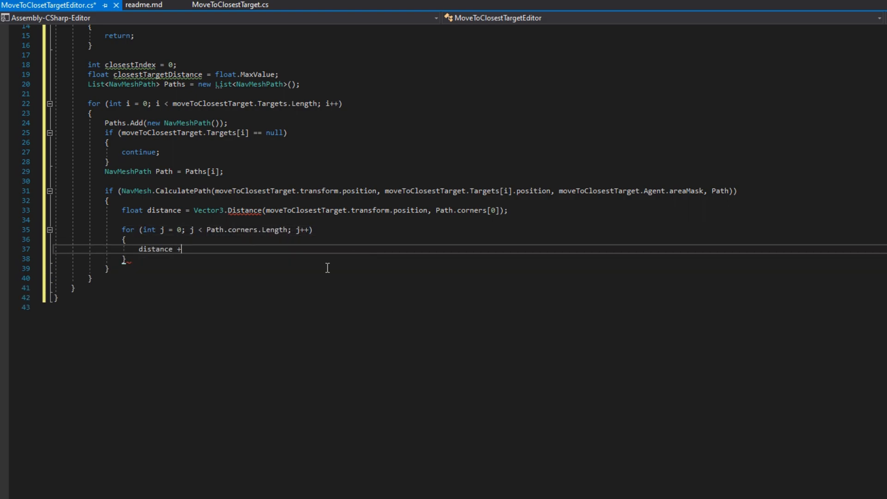
type("= Vector3.Distance(Path.corners[j - 1],")
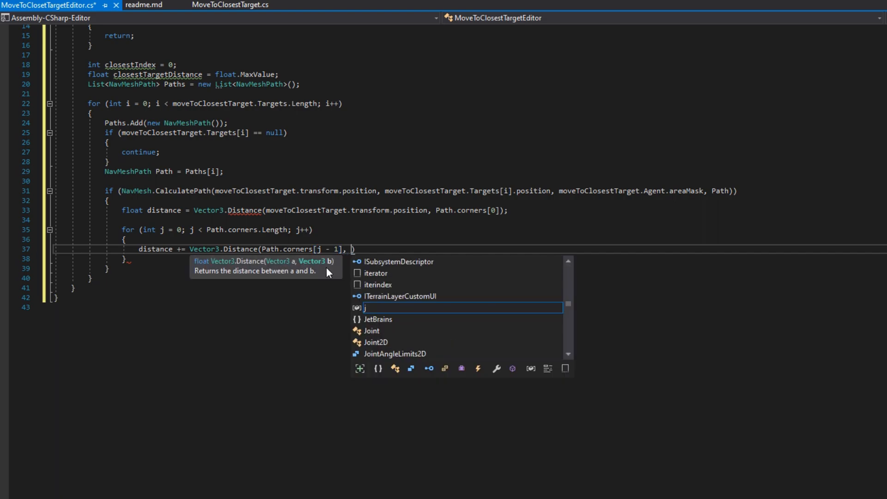
When distance < closestTargetDistance, store it and set closestIndex = i, then begin a Handles.Label call
type("Path.corners[j]);")
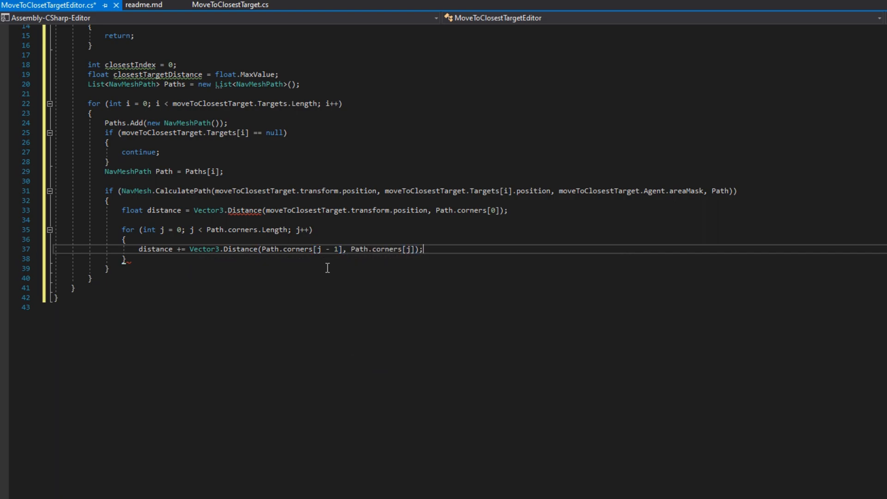
type("if (d")
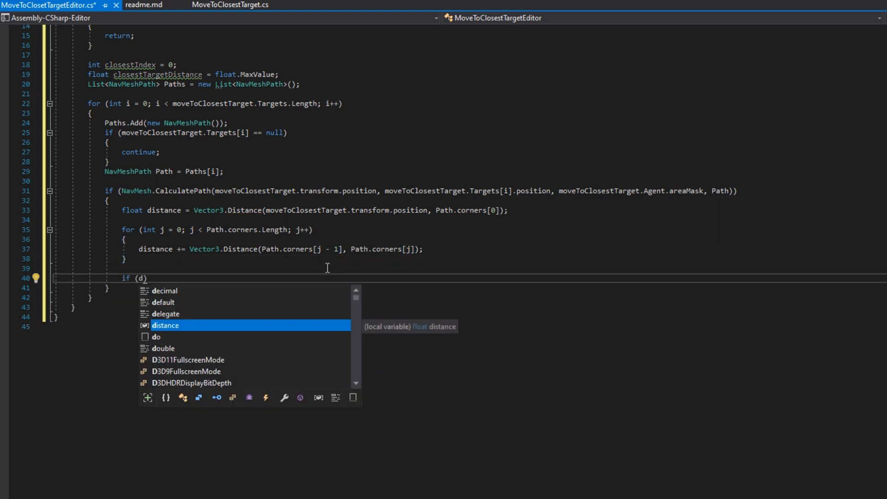
type("distance < closestTargetDistance")
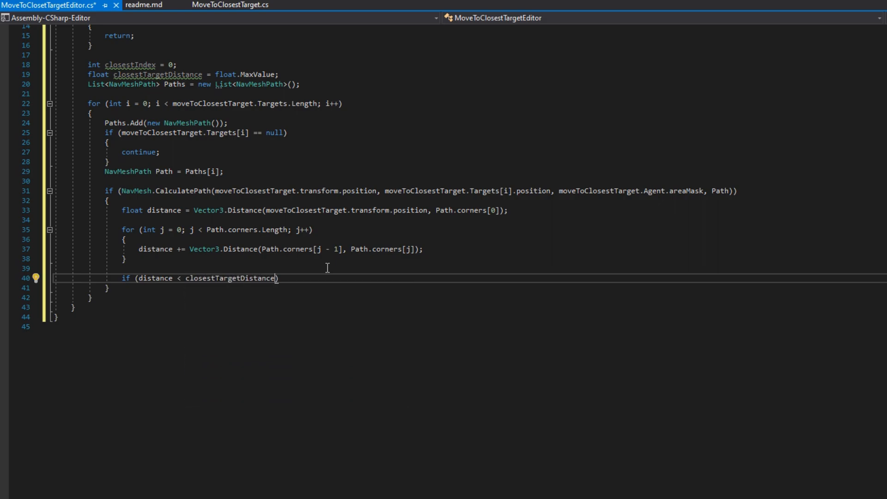
type("closestIndex = i;")
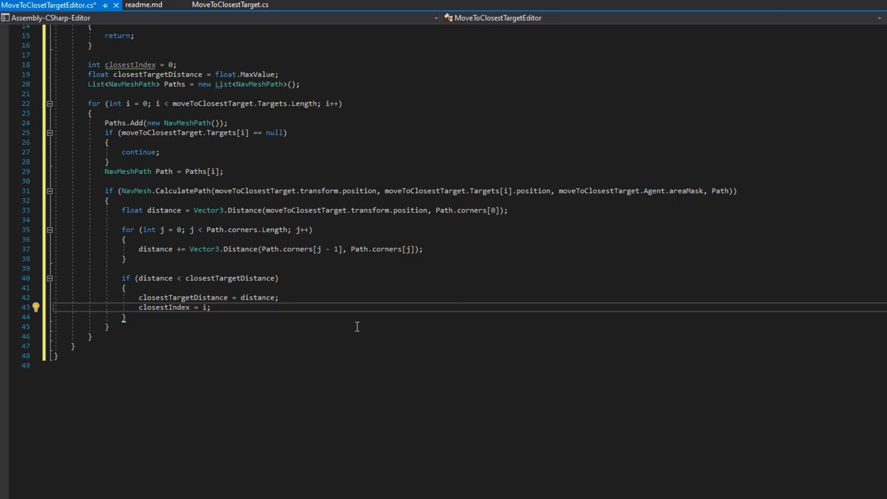
key("enter")
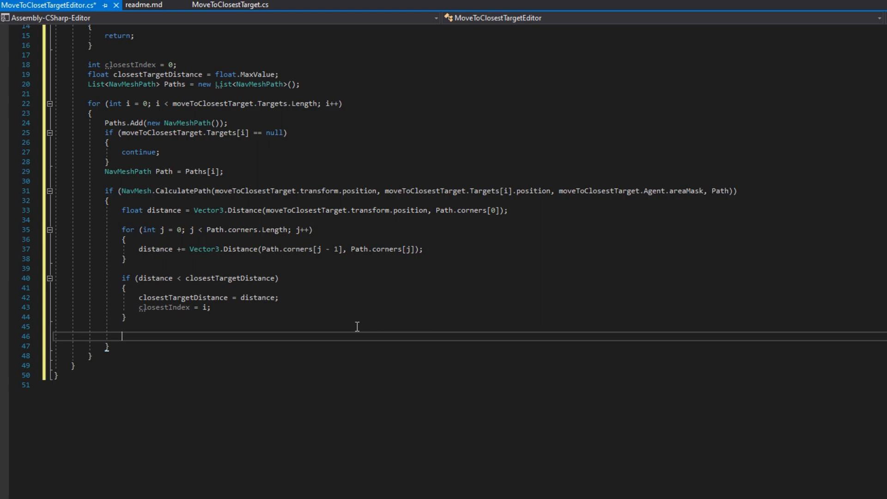
type("Handles.Label(")
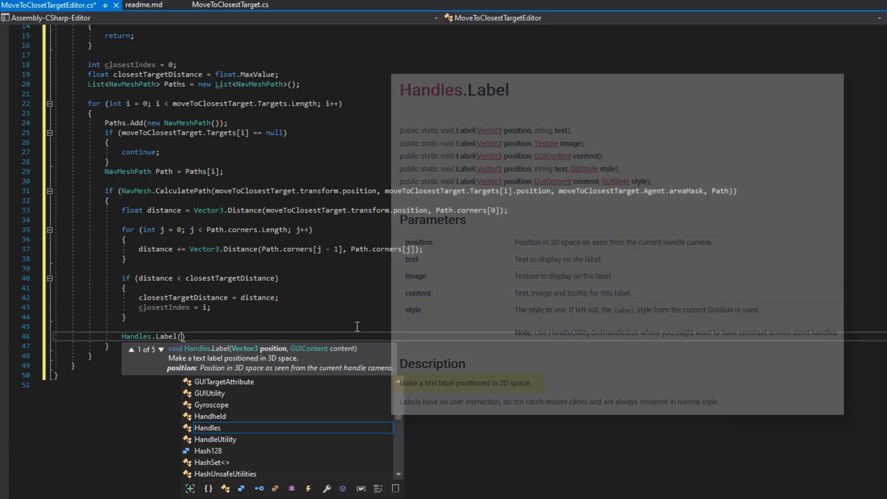
Label each target position with its Vector3 distance and a Path Distance line
type("moveToClosestTarget.Targets[i].position, $\"Vector3 Distance")
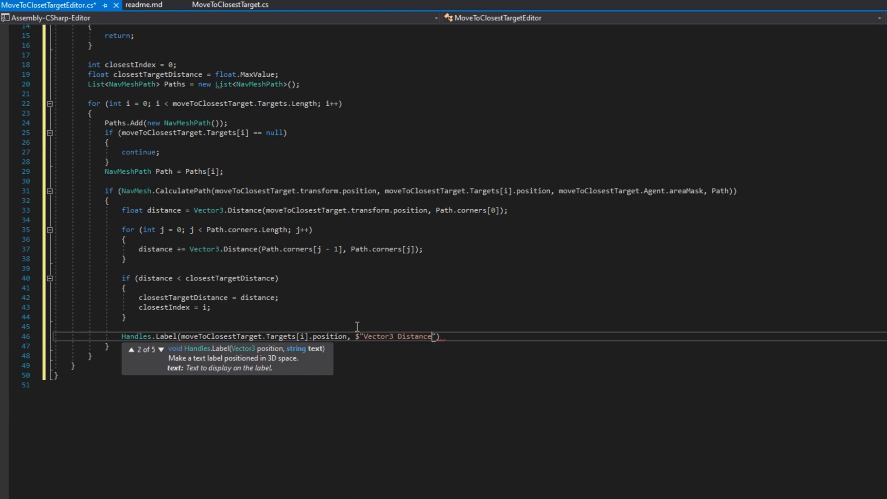
type(": {Vector3.Distance(moveToClosestTarget.transform.position")
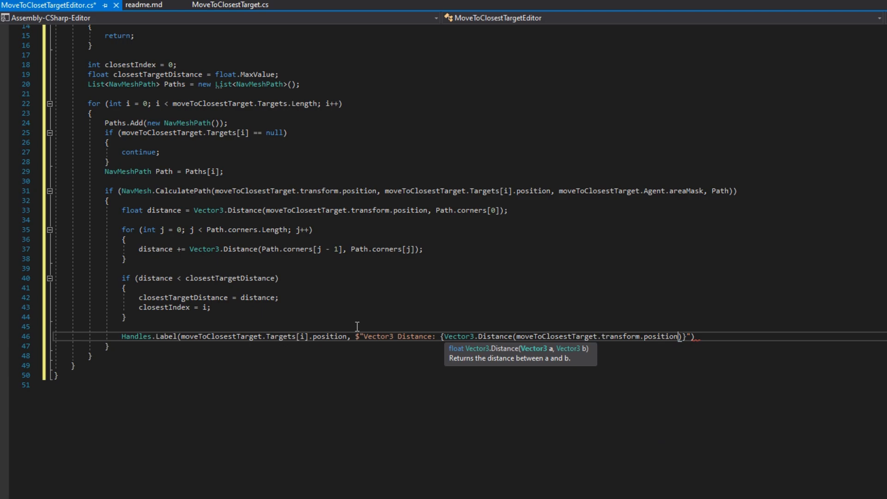
type("moveto")
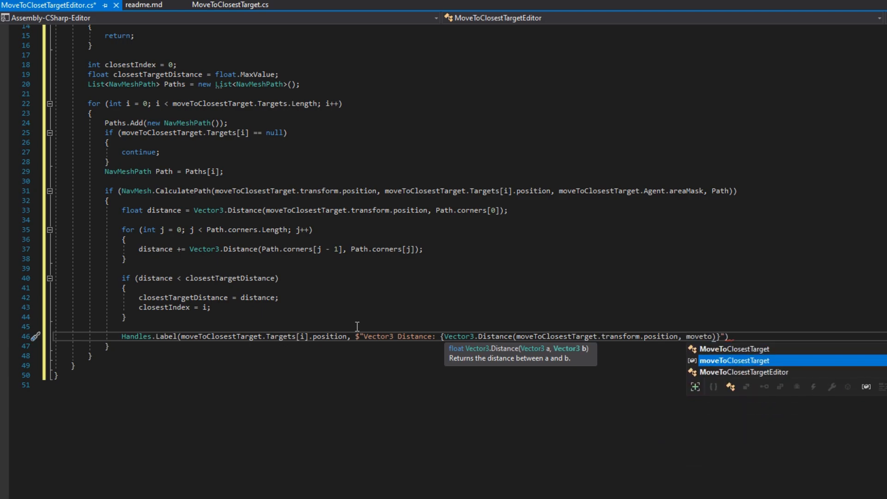
left_click(735, 360)
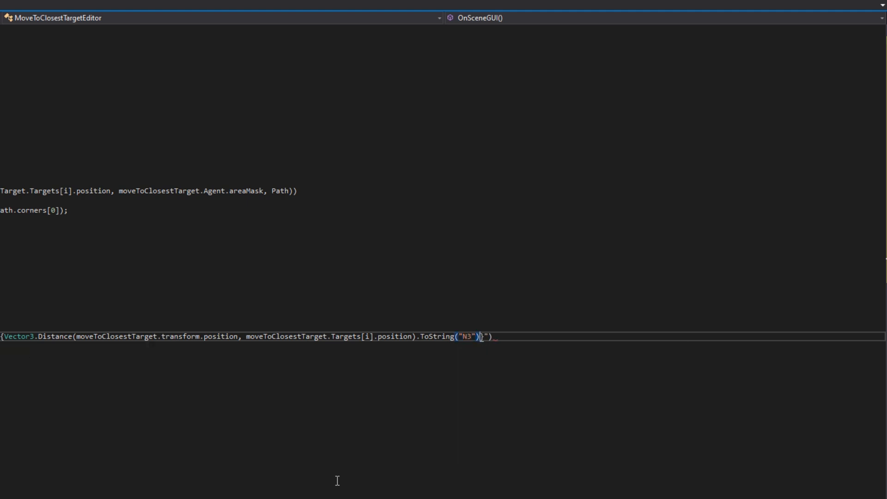
type("\\r\\nPath Distance")
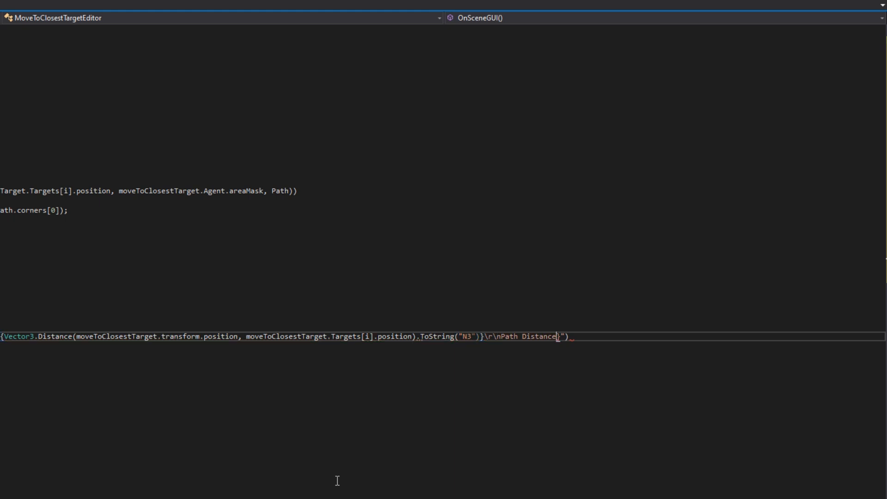
Show the path distance formatted as N3, and "Invalid Path" in the else branch when no path exists
type(":")
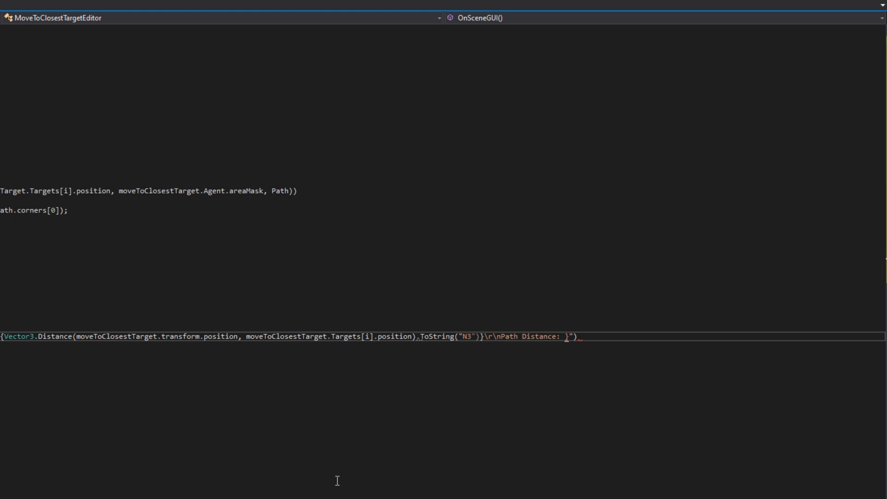
type("{distance.ToString()")
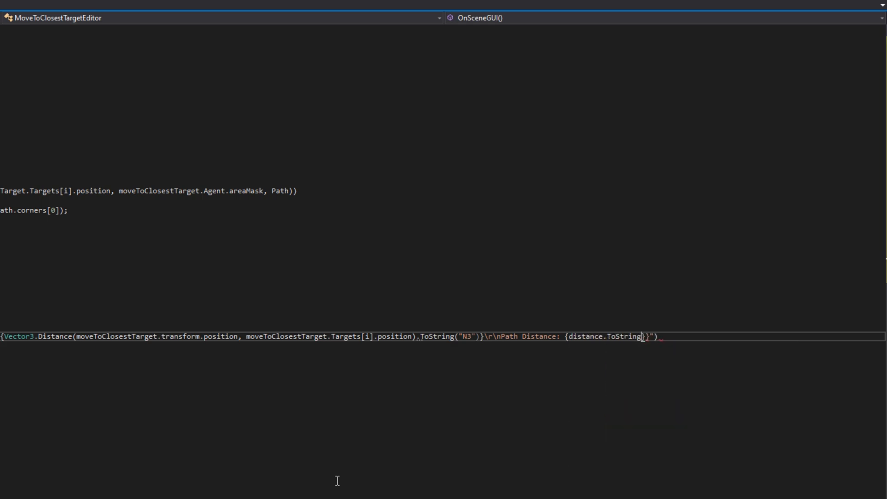
type("\"N3\")")
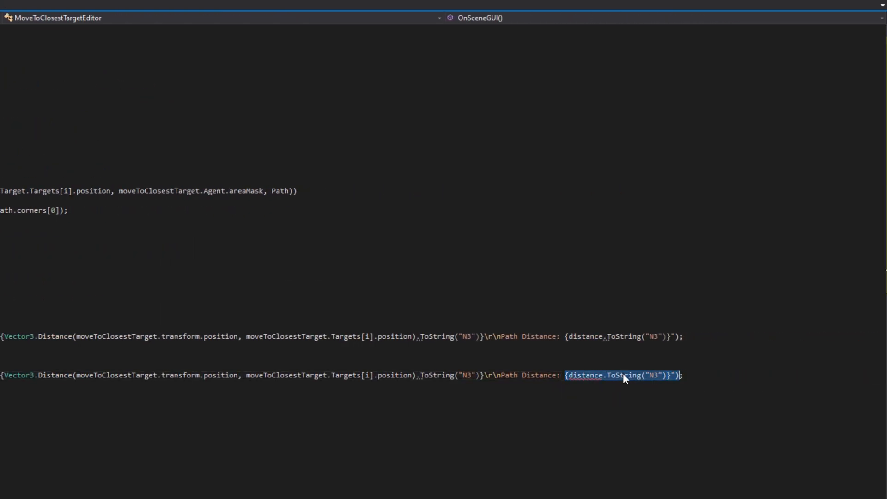
type("Invalid Path")
type("foreach(NavMeshPath ")
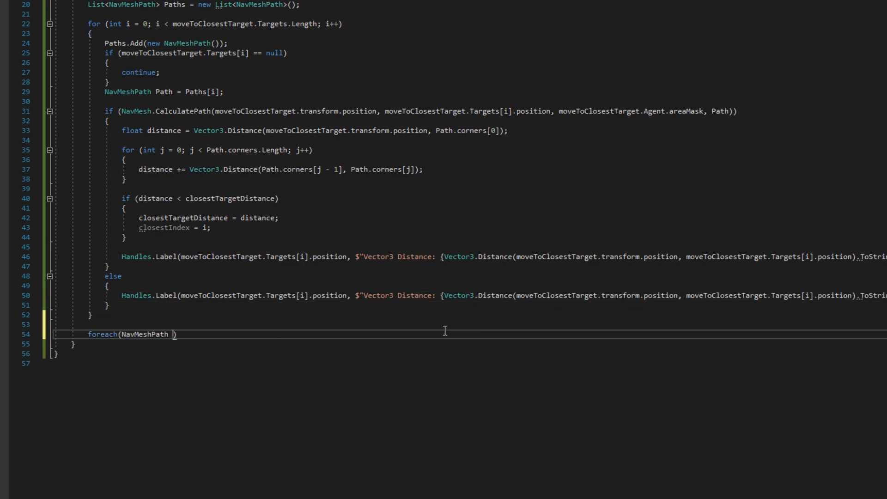
Foreach over Paths, setting Handles.color green when Paths.IndexOf(Path) == closestIndex and red otherwise
type("Path in Paths)")
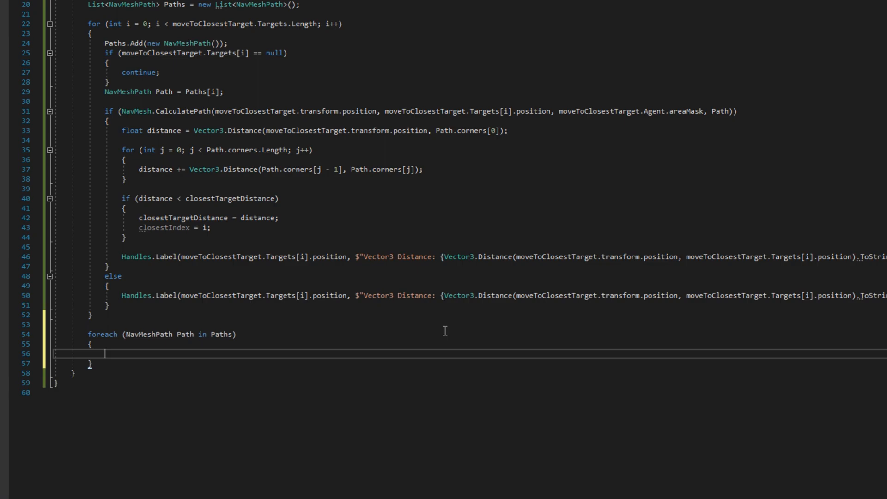
type("if (Paths.IndexOf)")
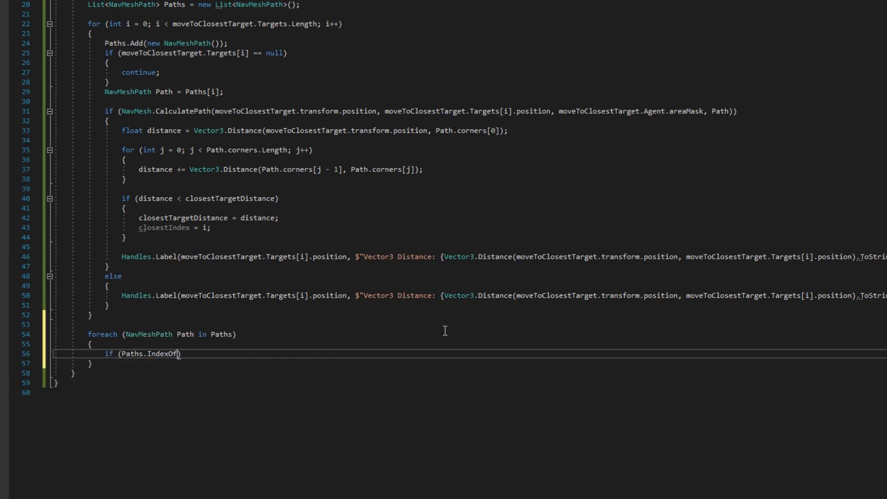
type("Path) == closestIndex)")
type("{")
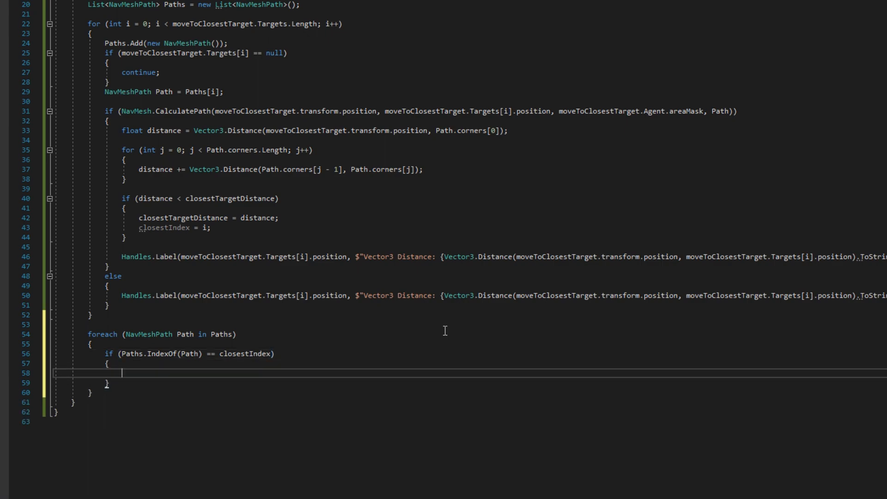
type("Handles.color = Color.green;")
type("else")
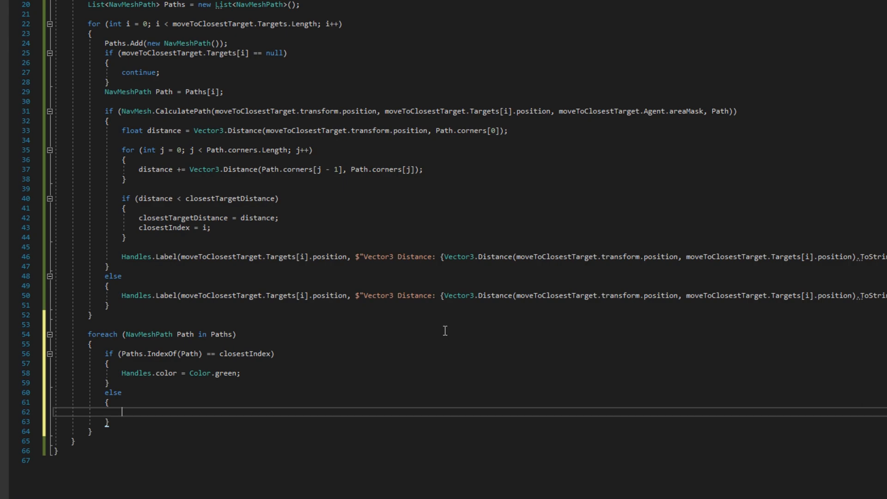
type("Handles.color = Color.red;")
type("if (Path.corners.Length > 0")
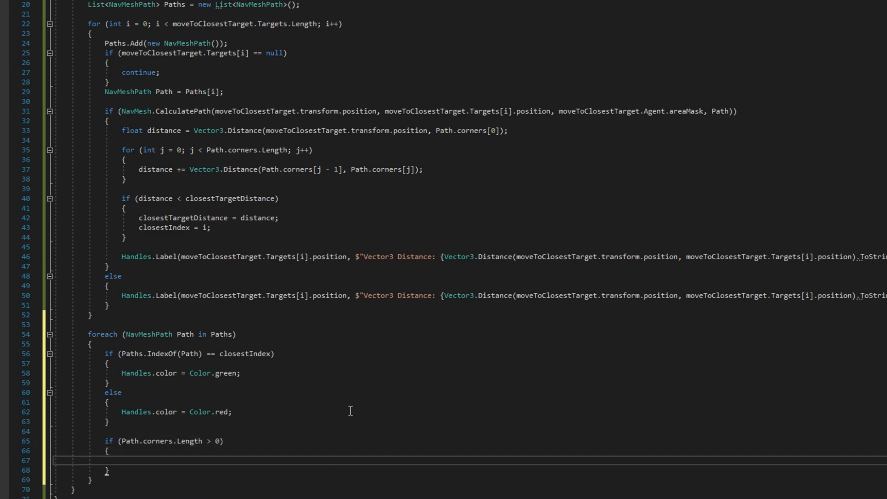
Draw Handles lines from the agent to Path.corners[0] and between all successive corners
type("Handles.DrawLine()")
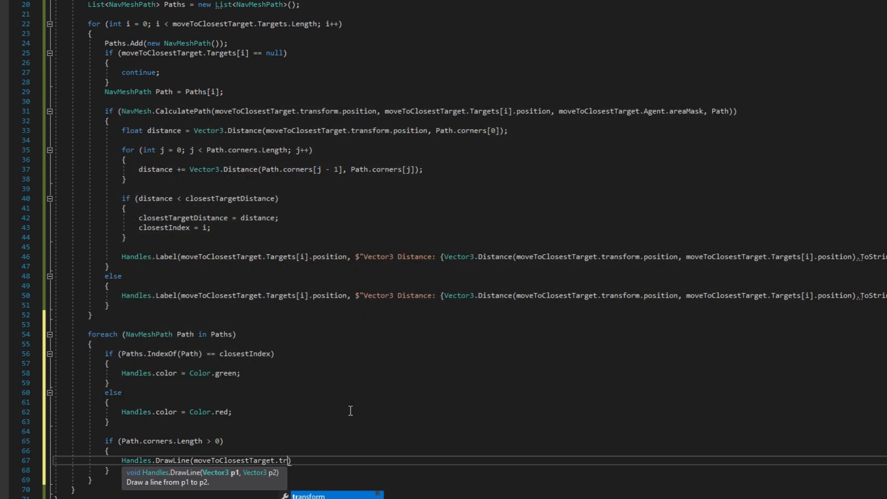
type("transform.position, Path.corners[0")
type("for(int i =0;")
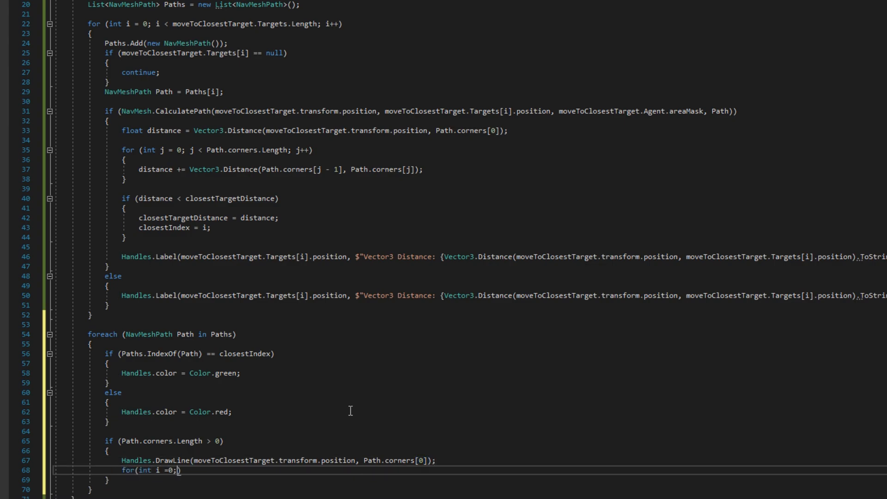
type("i<Path.corners.l")
type("{")
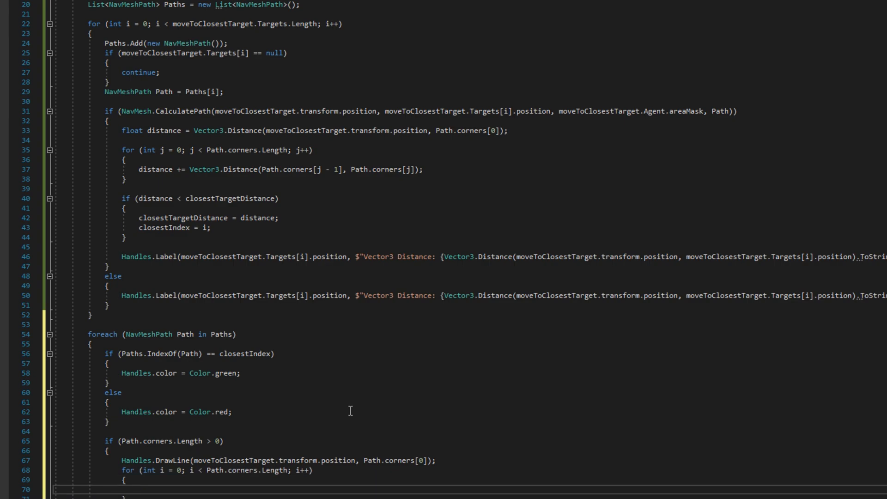
type("Handles.DrawLine")
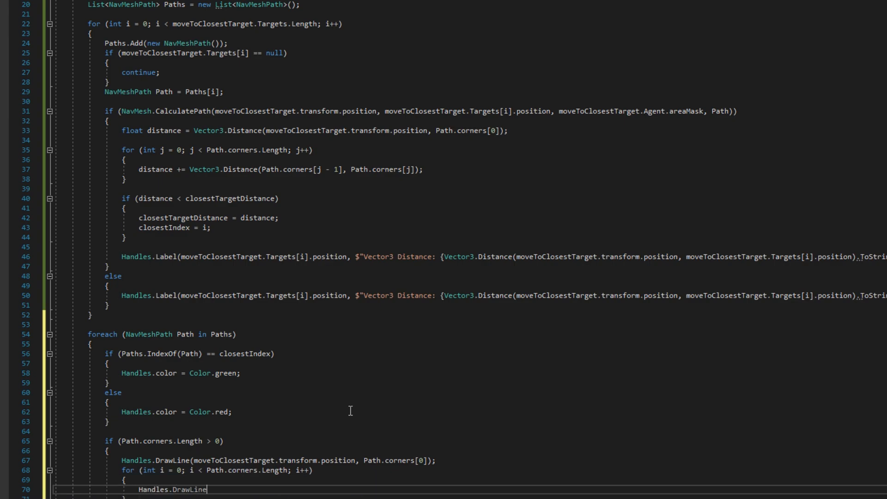
type("(Path")
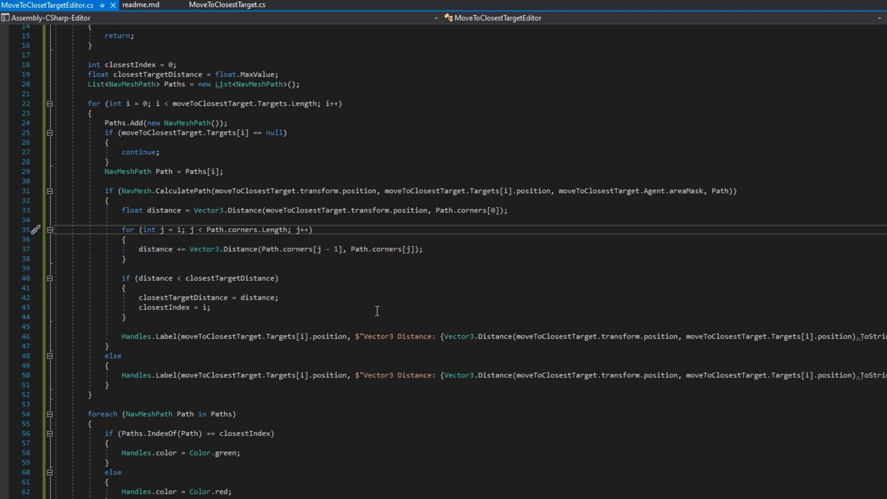
mouse_move(428, 427)
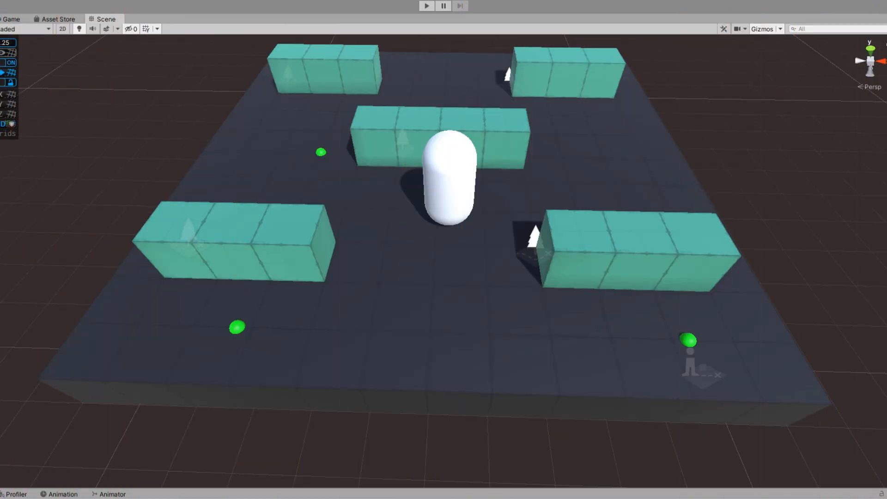
Select the capsule agent so the Scene view shows the distance labels and red/green path lines
left_click(447, 181)
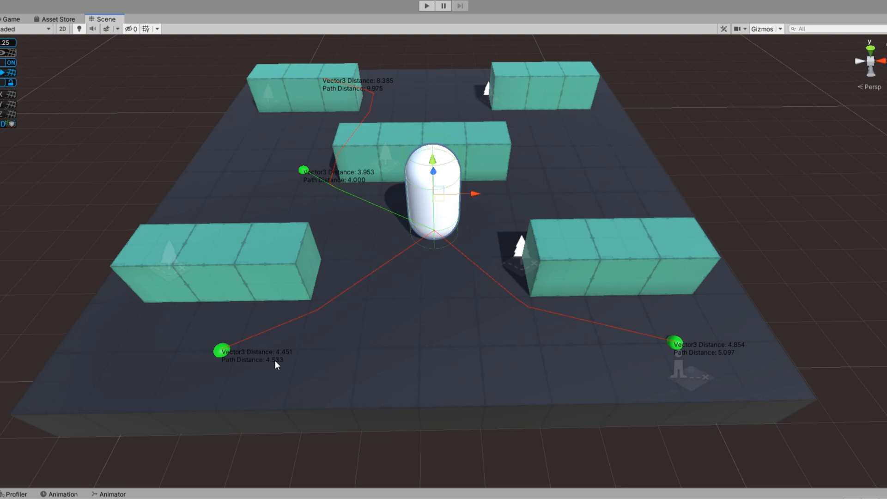
mouse_move(260, 366)
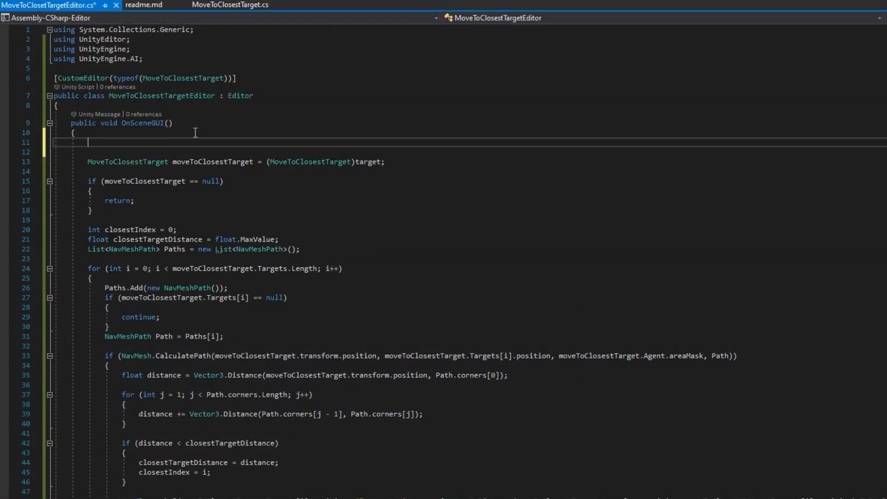
Declare GUIStyle Style with normal.textColor = Color.white and pass it to the Handles.Label calls
type("GUIStyle Style = new GUIST")
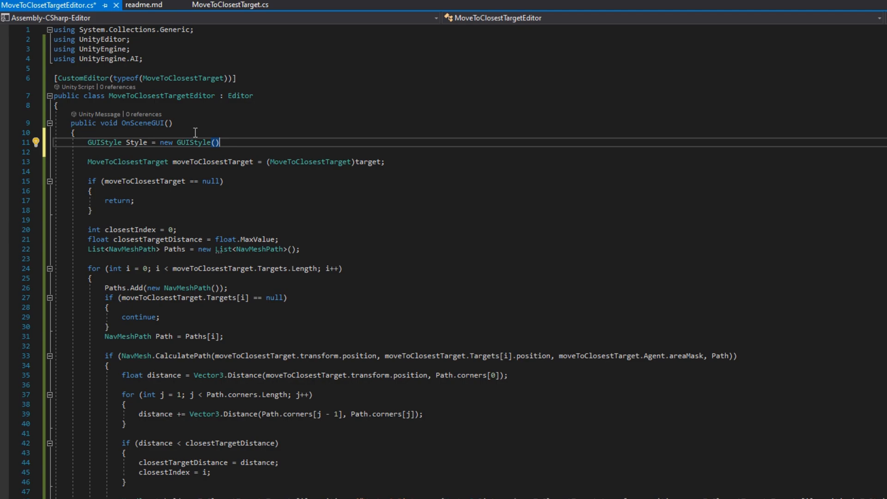
type("{")
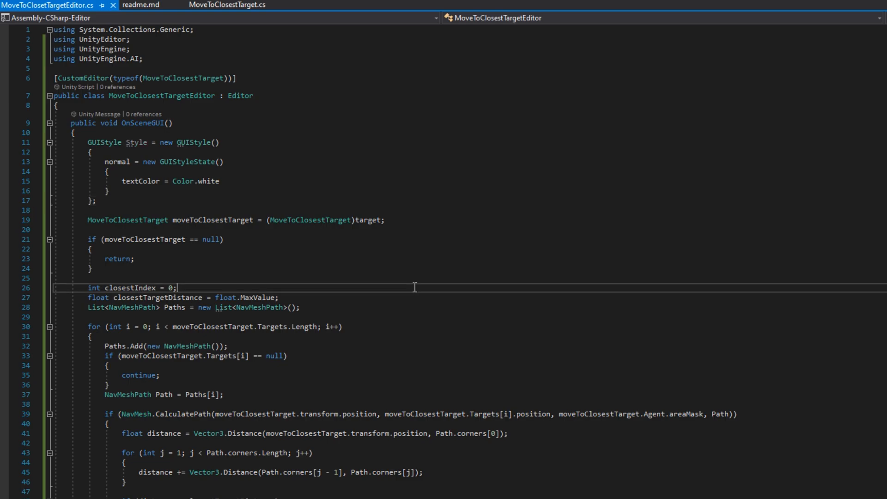
scroll("down", 3)
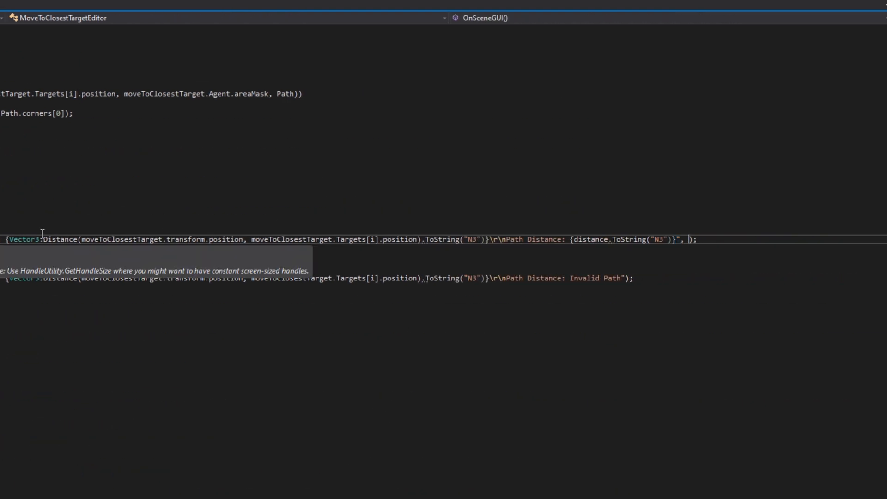
type("Styl")
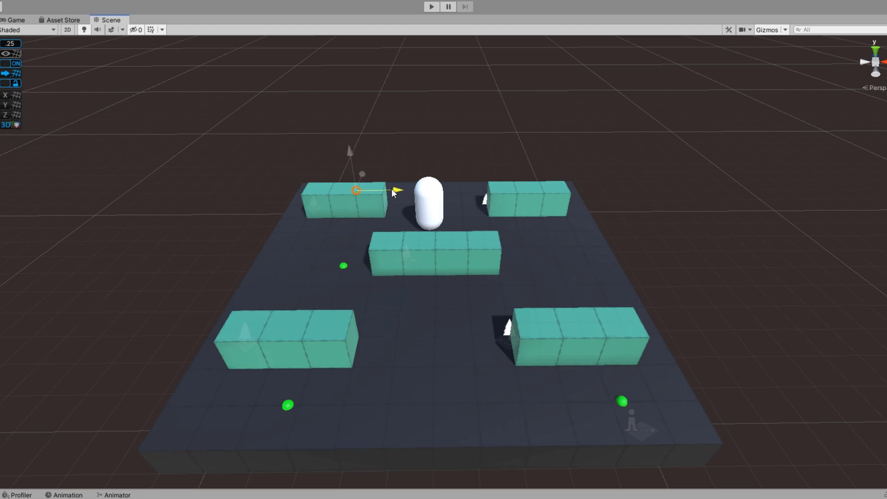
Select a target sphere, then the capsule agent, to show white distance labels and path lines
left_click(547, 301)
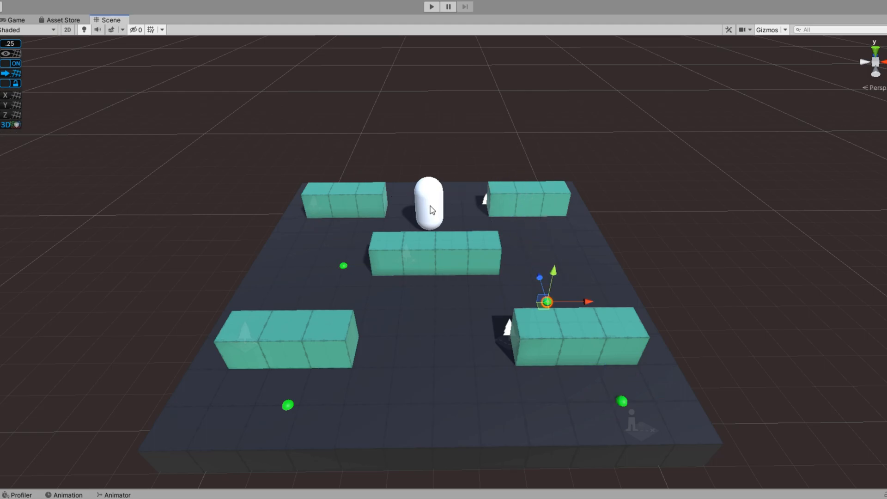
left_click(427, 200)
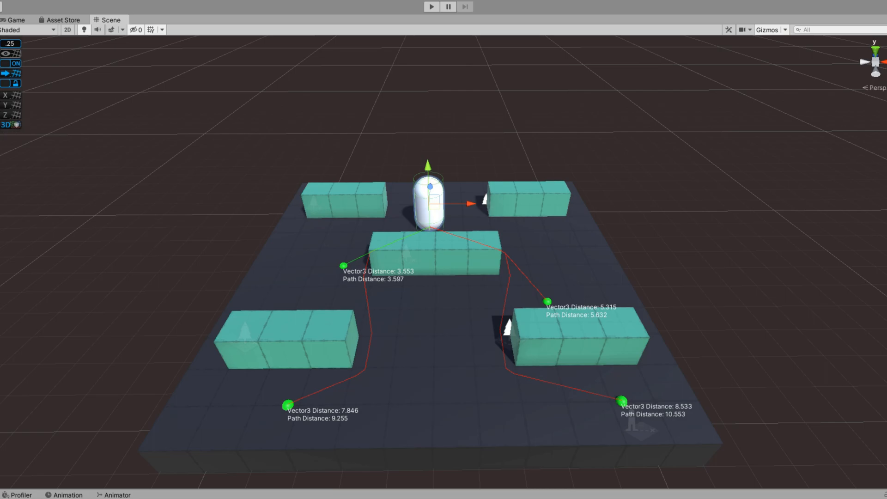
mouse_move(421, 216)
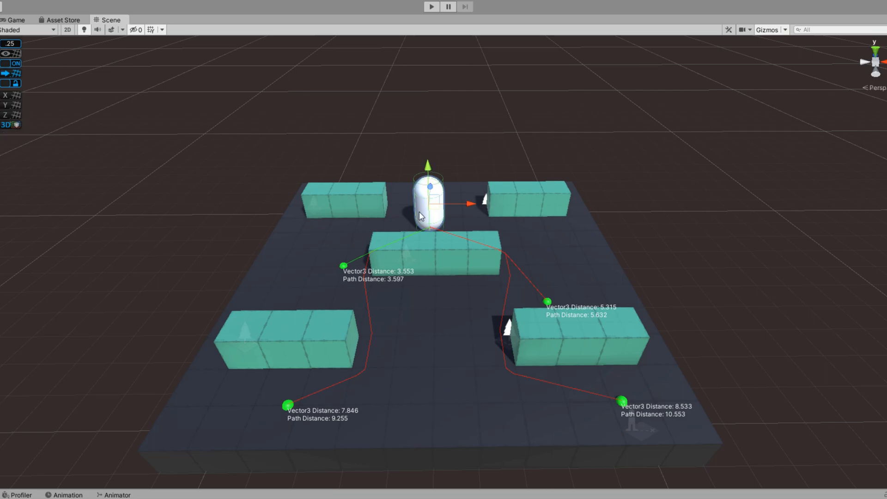